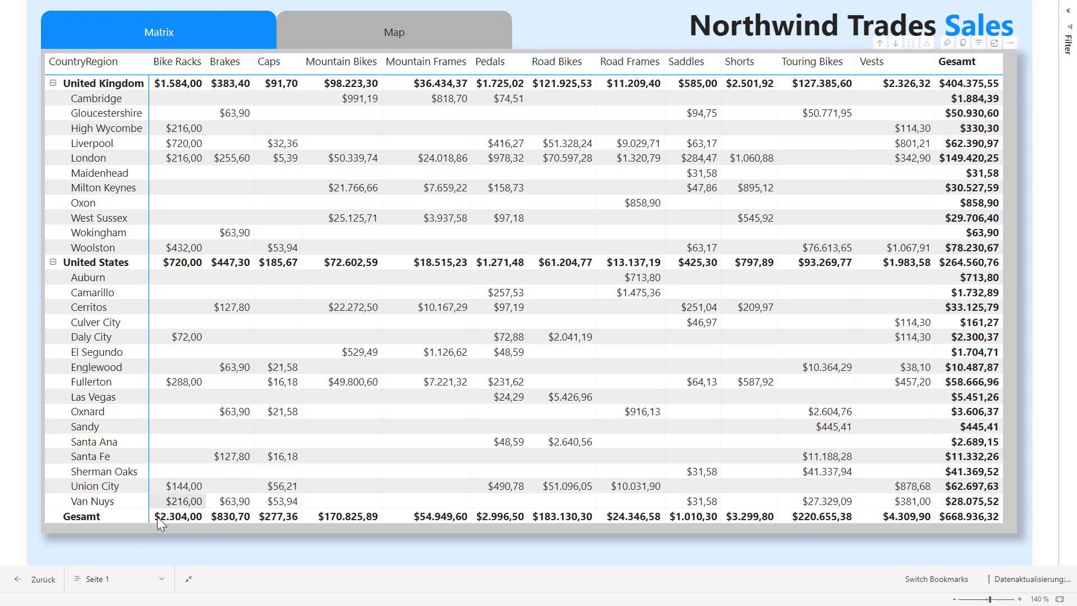
mouse_move(323, 37)
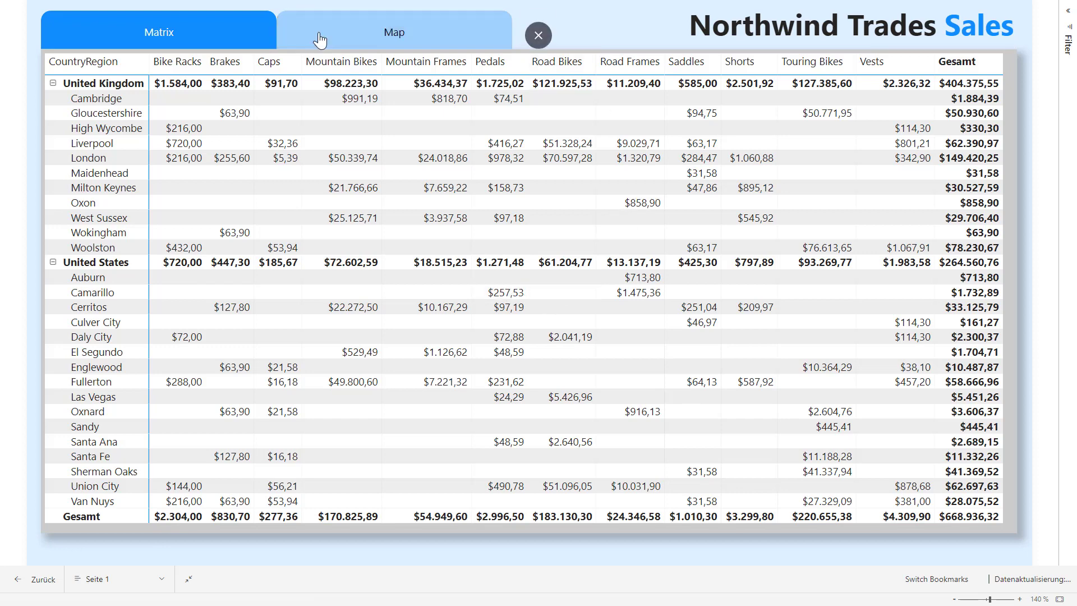
- Hide the sales map and stretch the UK/US city sales matrix across the page
left_click(394, 31)
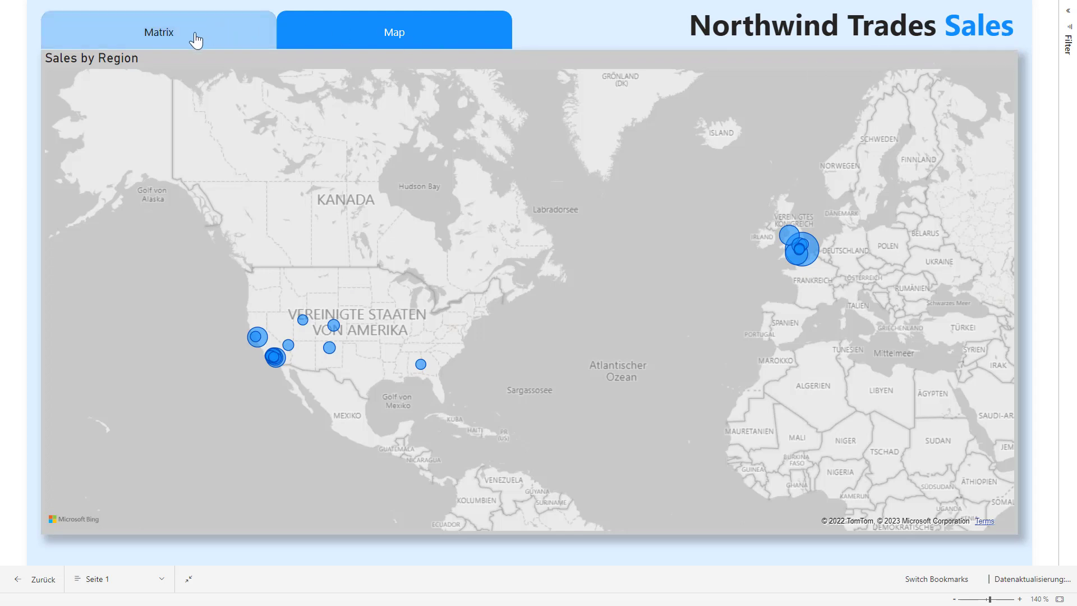
left_click(158, 32)
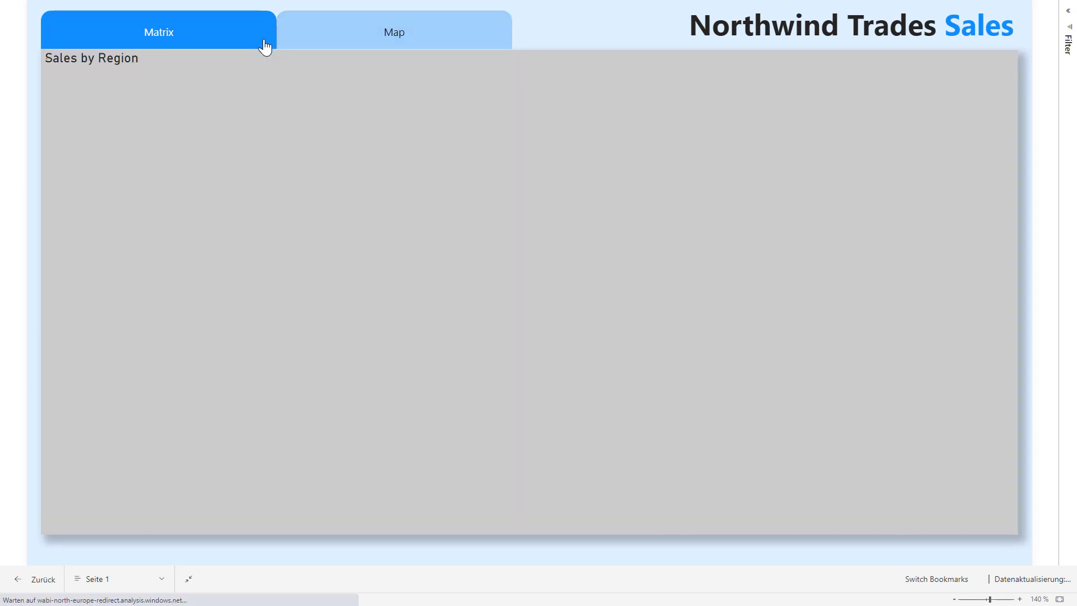
left_click(393, 31)
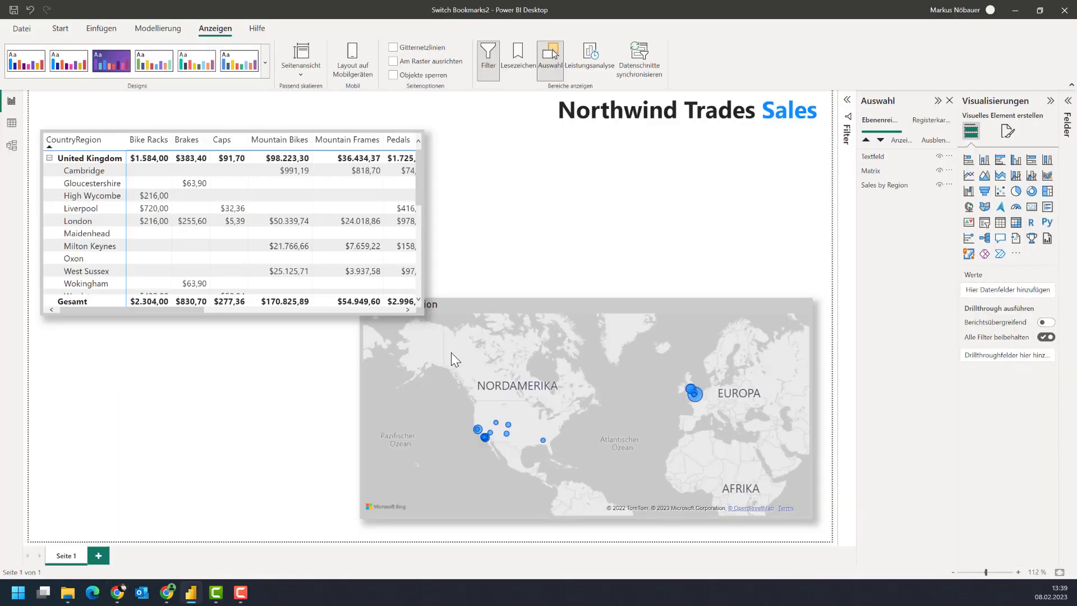
mouse_move(568, 199)
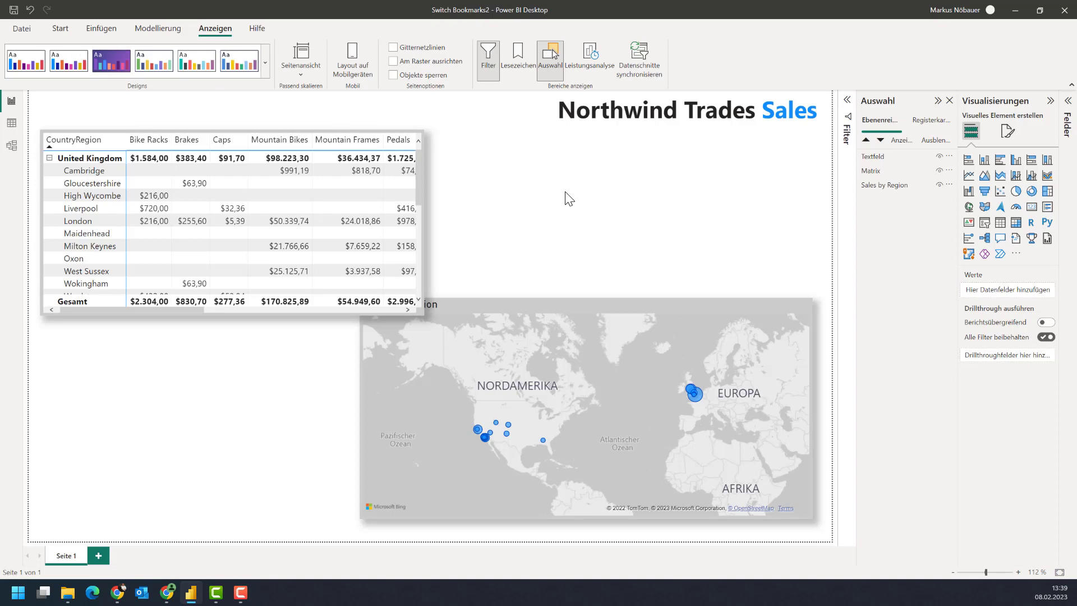
mouse_move(216, 40)
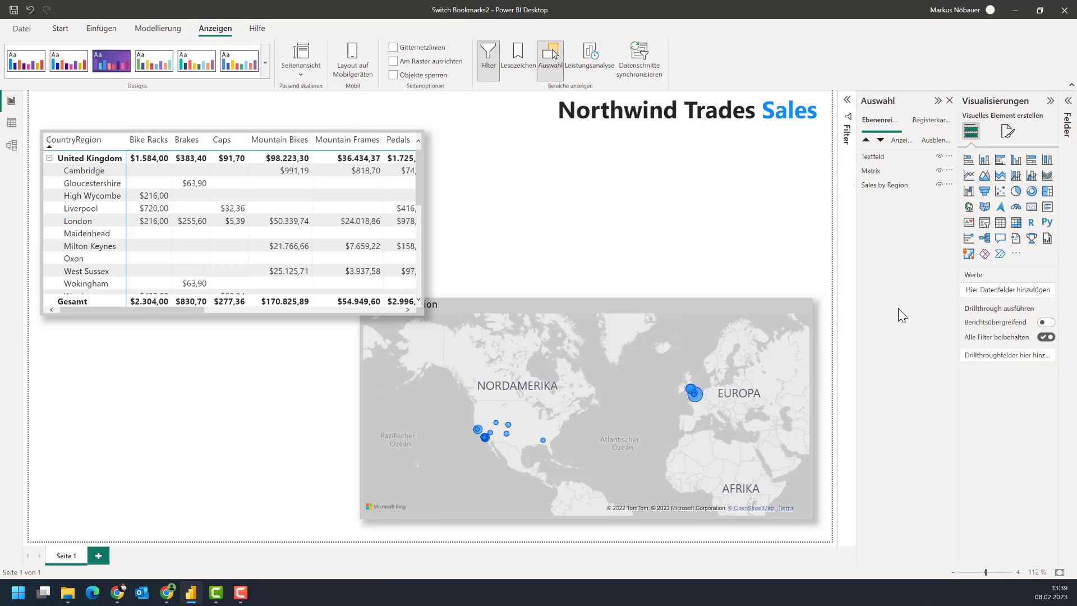
mouse_move(847, 278)
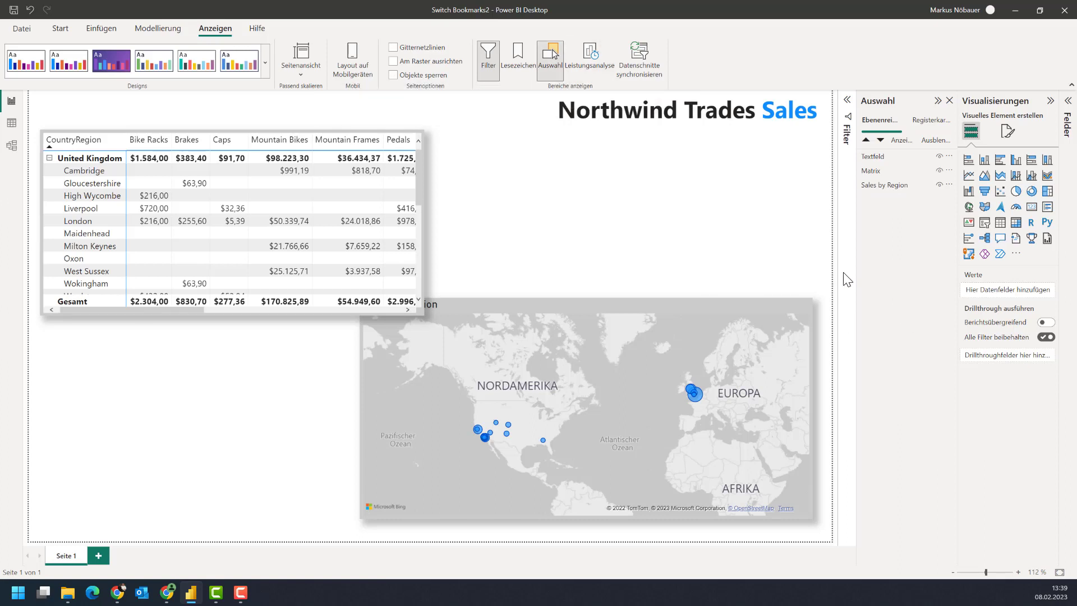
mouse_move(431, 189)
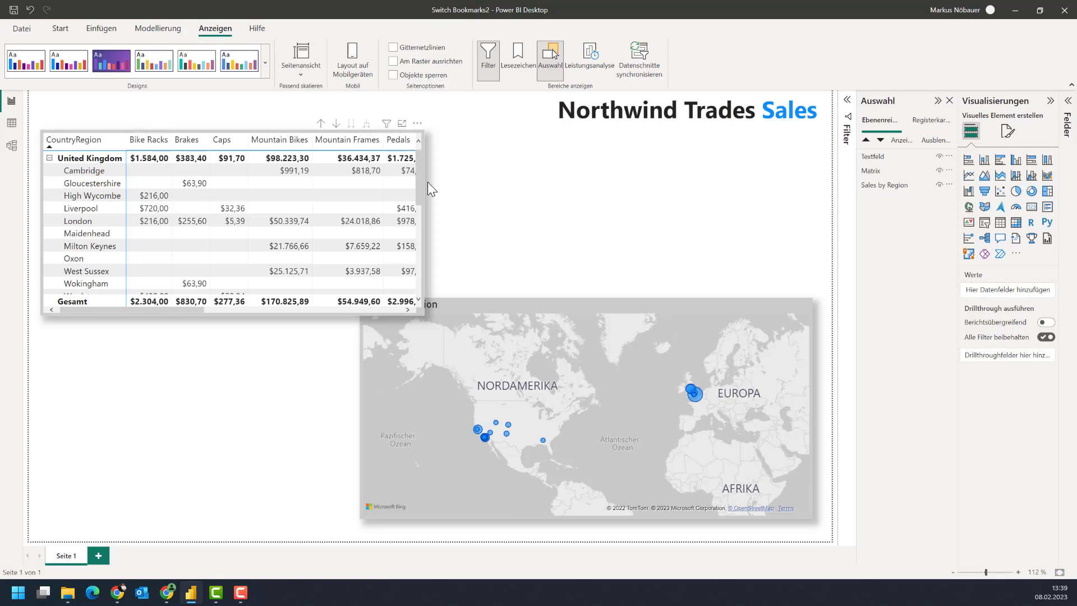
mouse_move(529, 313)
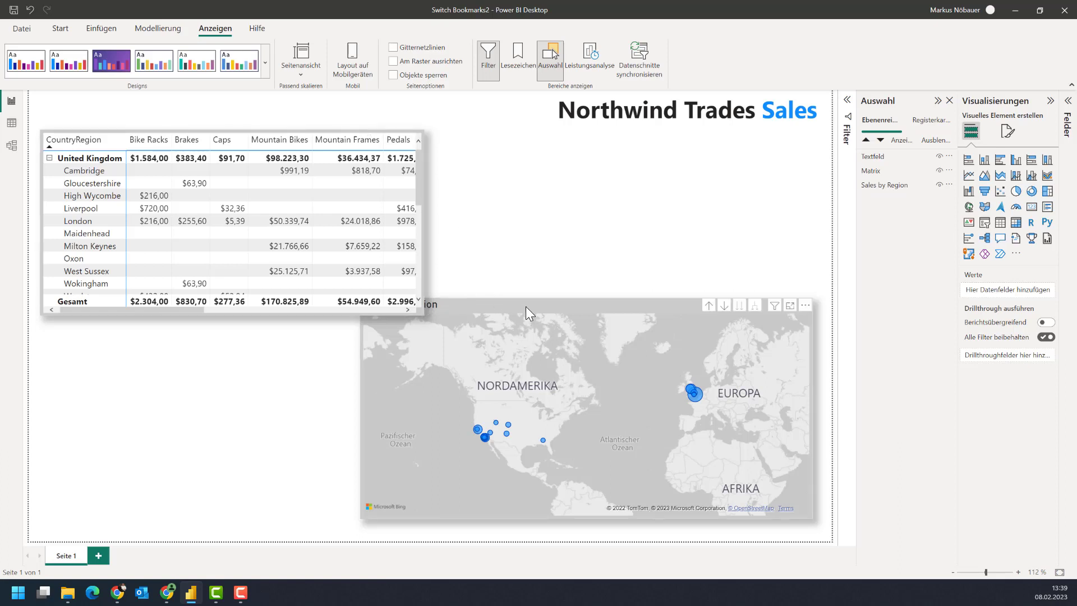
left_click(584, 412)
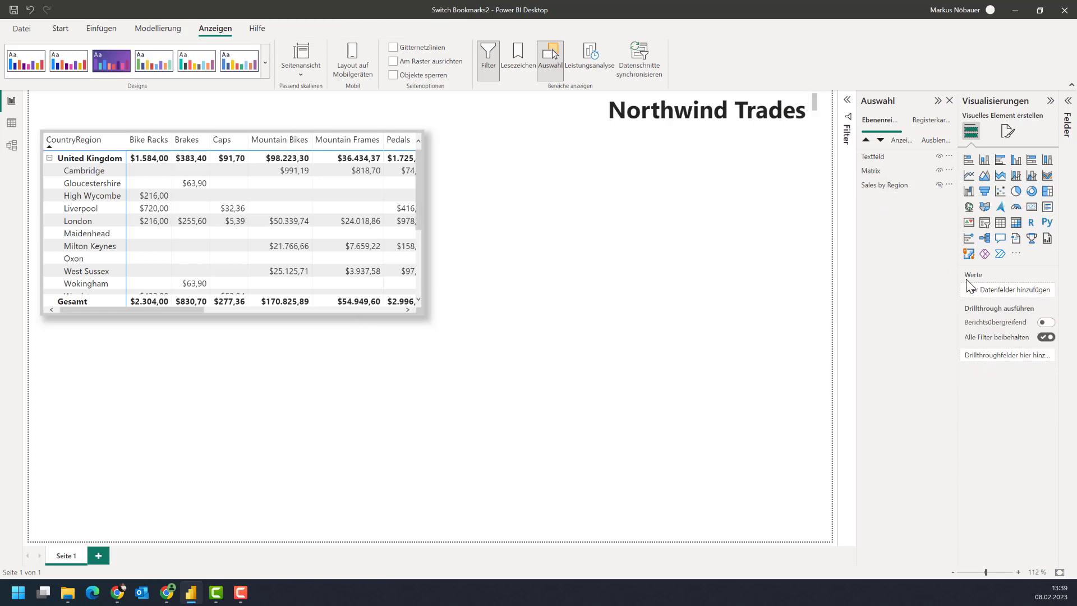
left_click(233, 226)
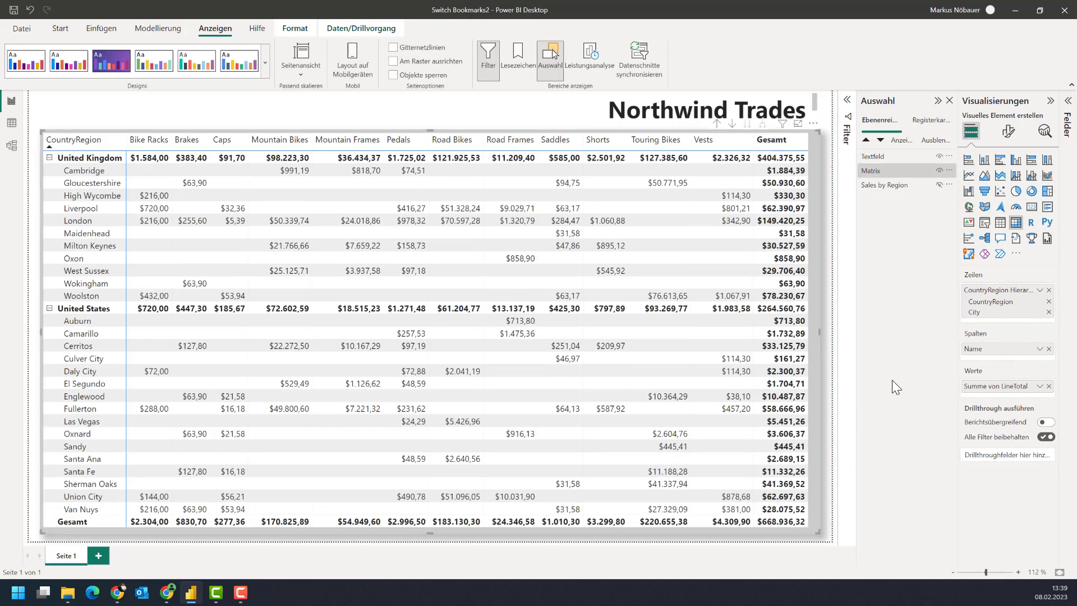
mouse_move(518, 56)
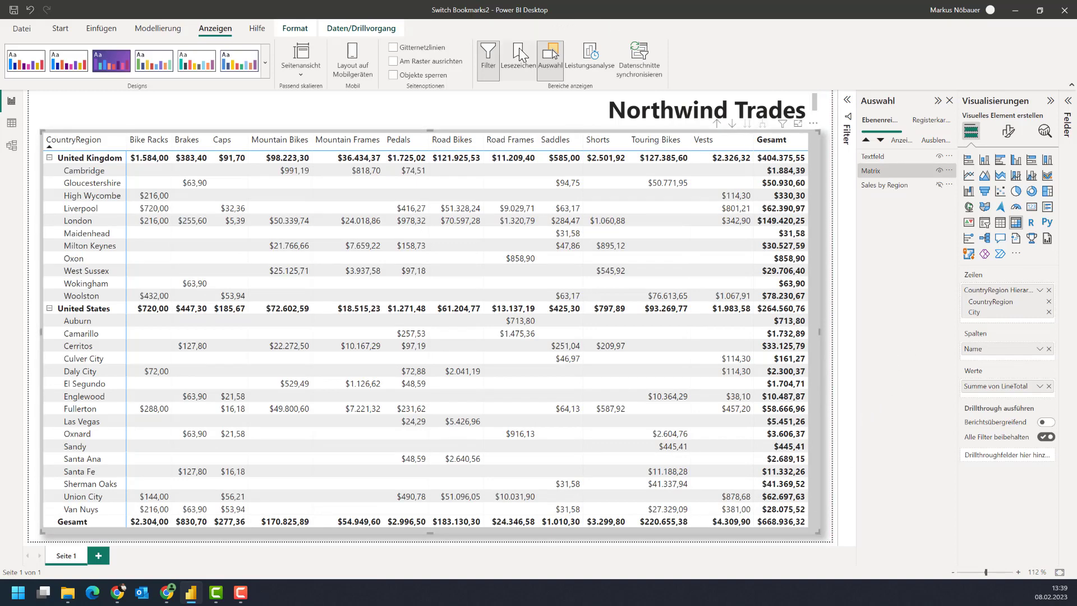
- In the Bookmarks pane, add a new bookmark and rename it 'Map'
left_click(517, 59)
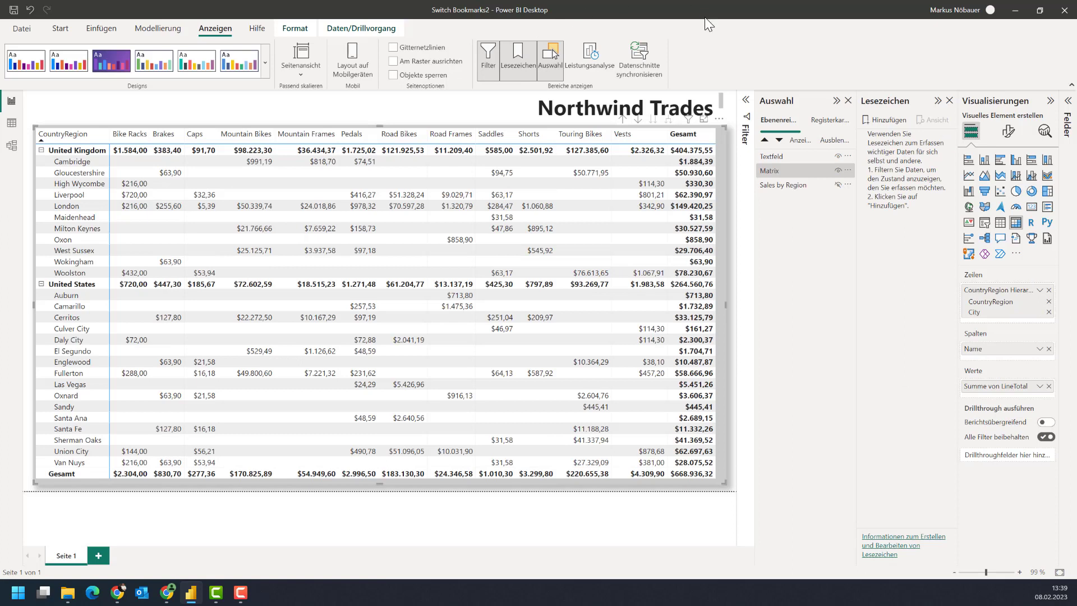
left_click(886, 119)
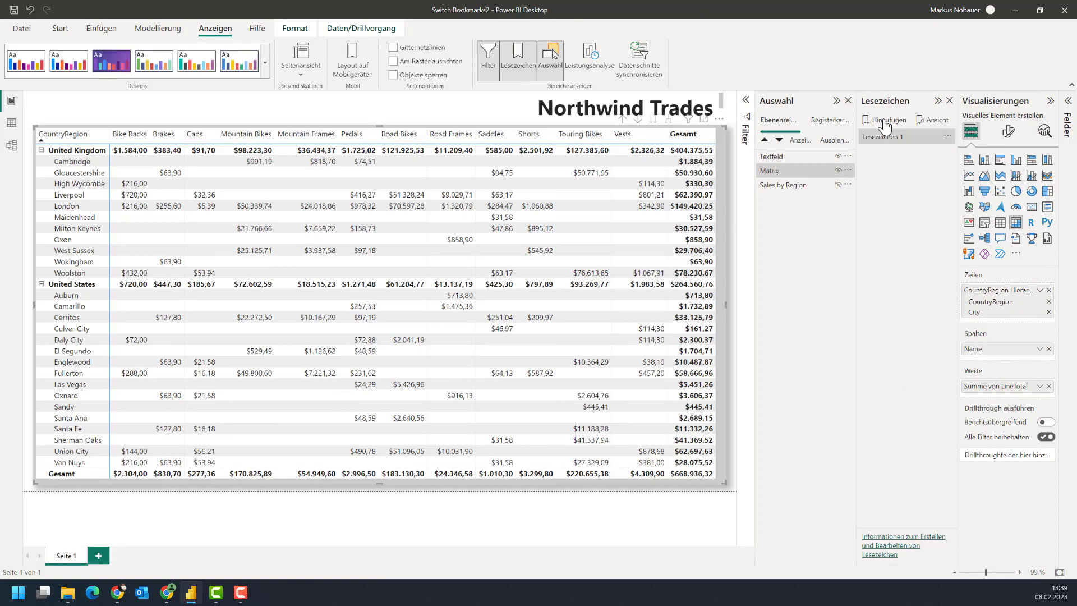
left_click(935, 136)
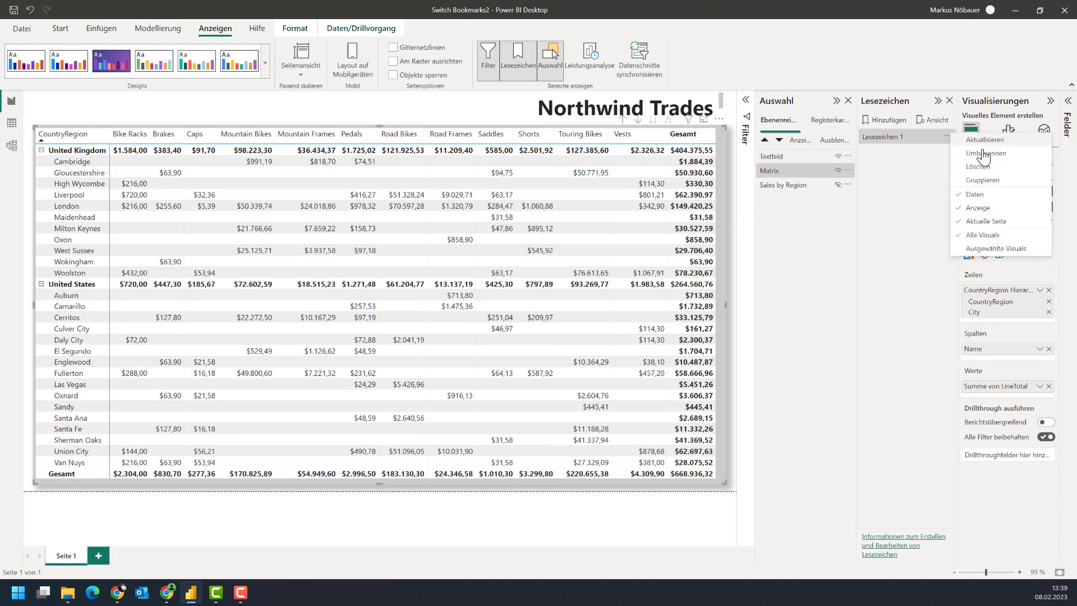
left_click(984, 153)
type("Map")
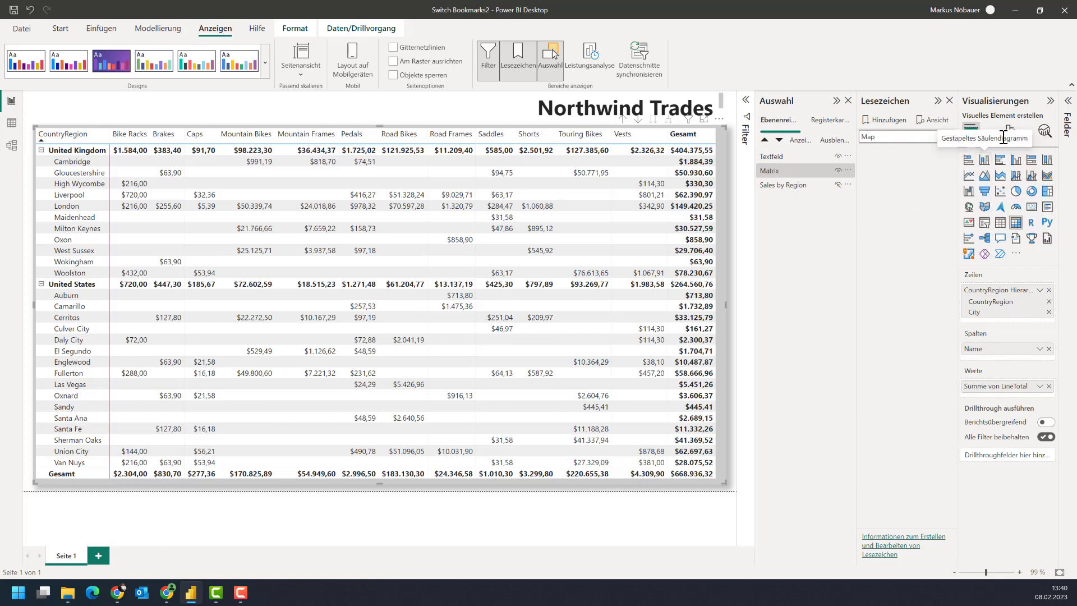
mouse_move(902, 165)
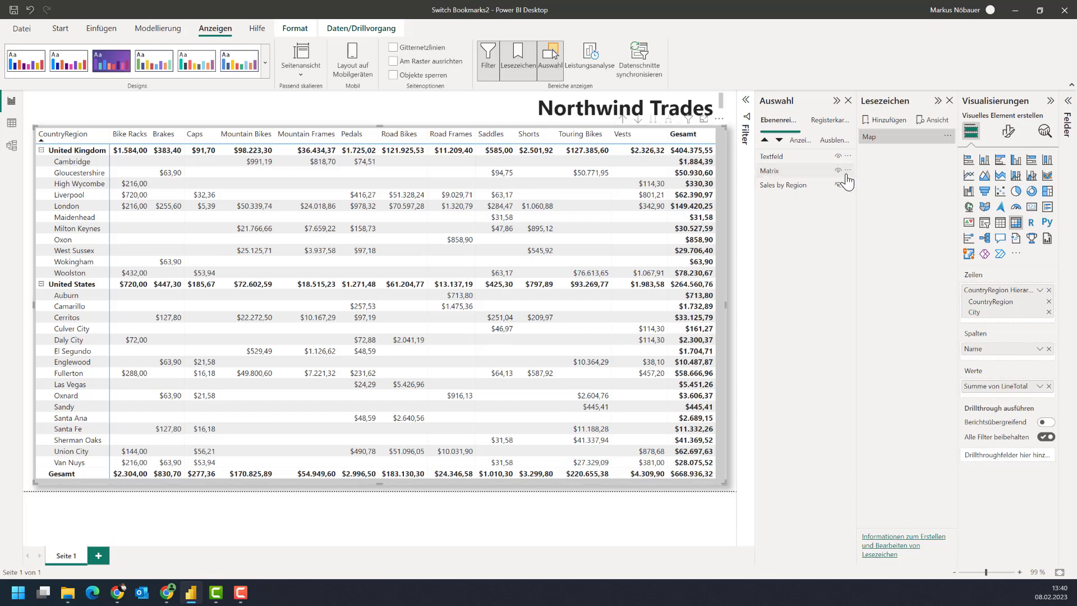
- Hide the matrix so the map shows, and save a second bookmark named 'Map2'
left_click(838, 184)
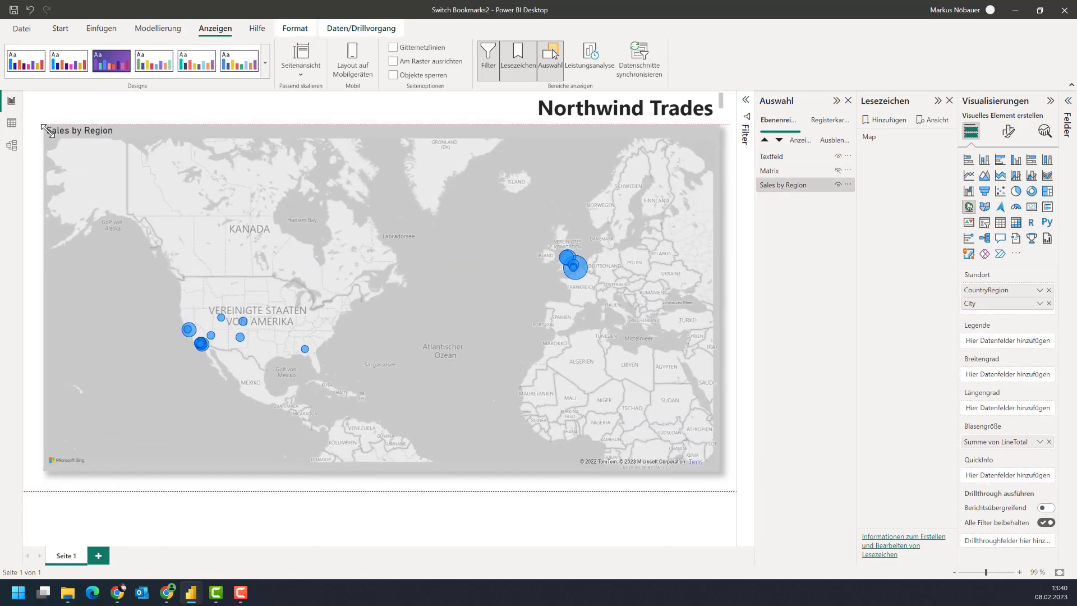
left_click(378, 295)
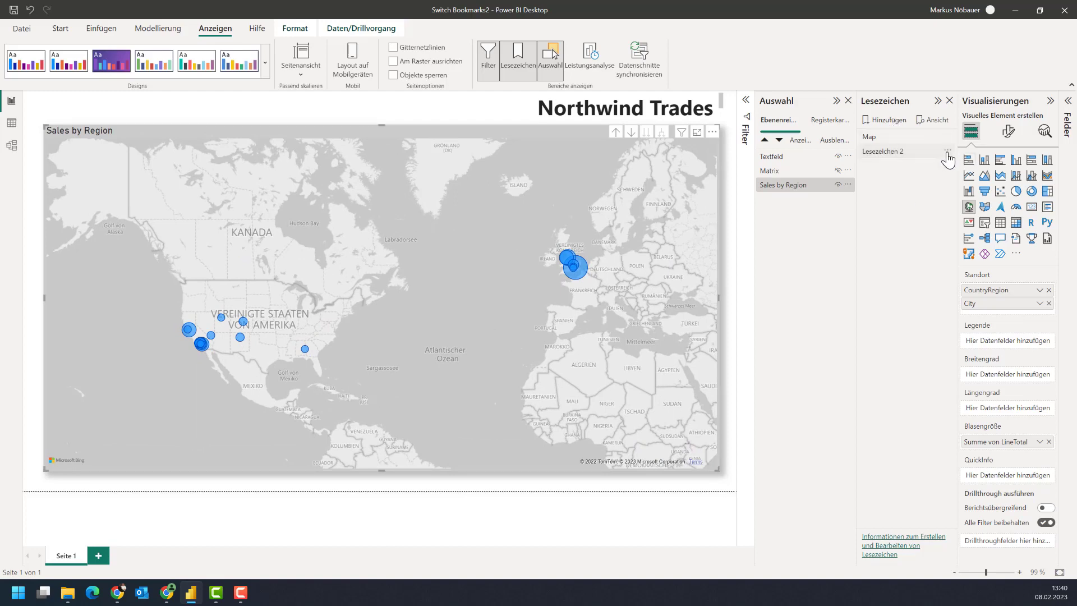
double_click(882, 151)
type("Map2")
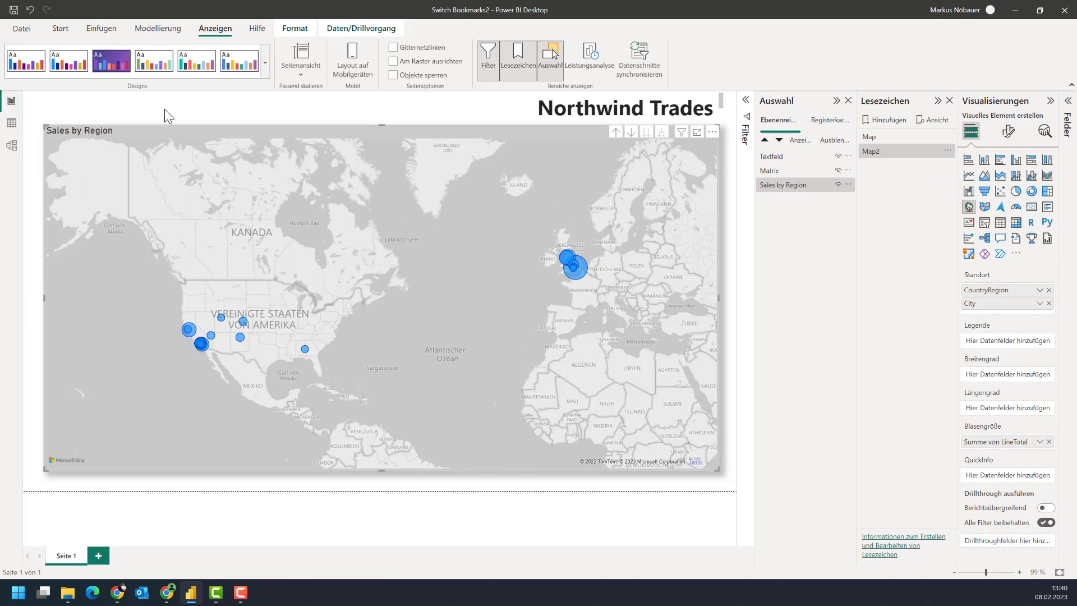
mouse_move(70, 116)
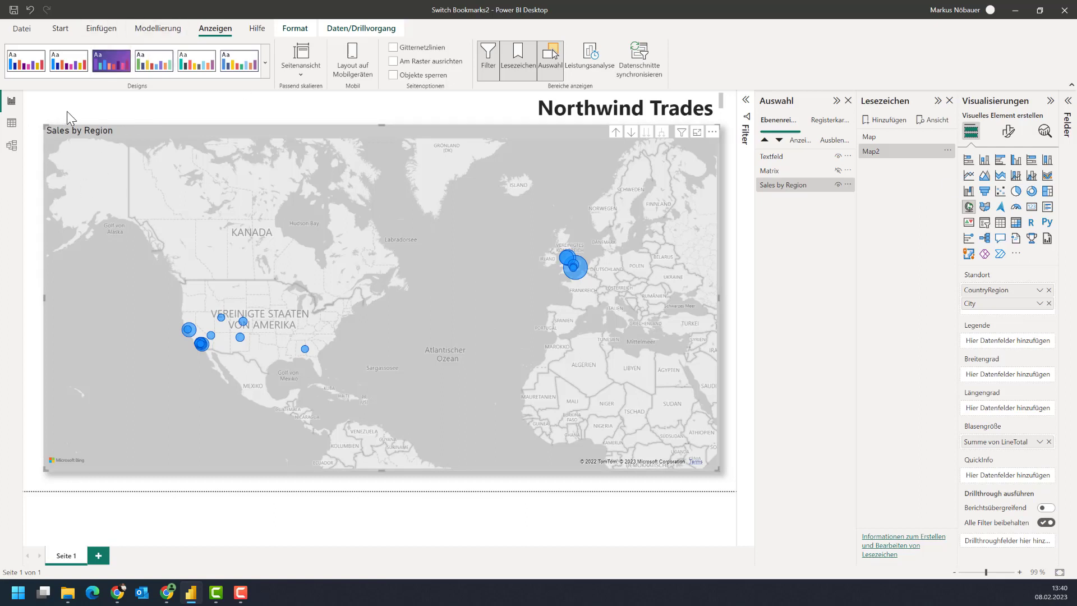
mouse_move(101, 28)
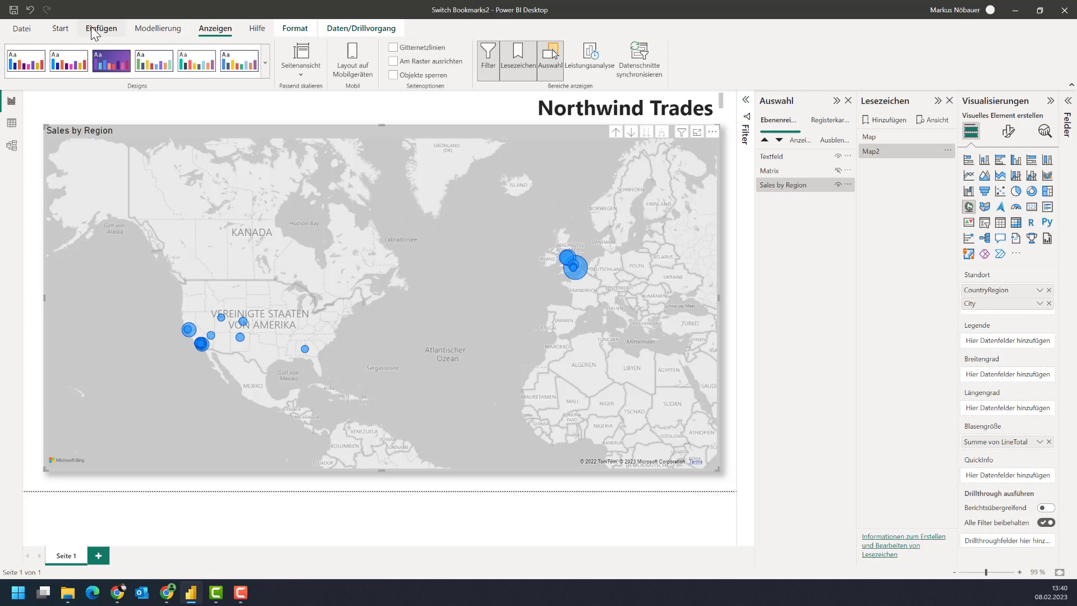
- Insert a Bookmark navigator with Map and Map2 buttons above the sales map
left_click(100, 28)
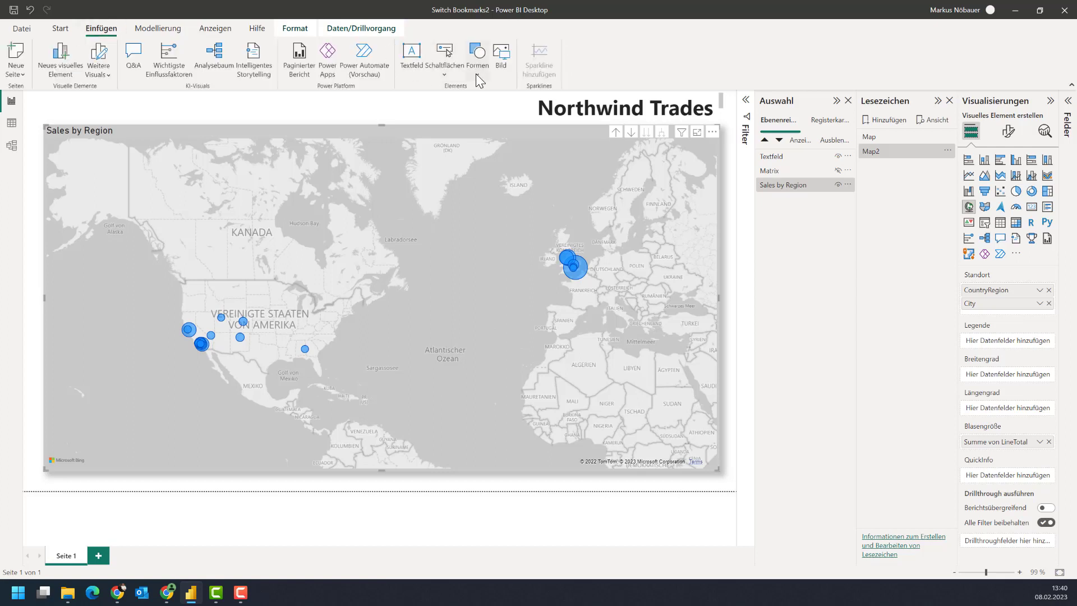
left_click(445, 51)
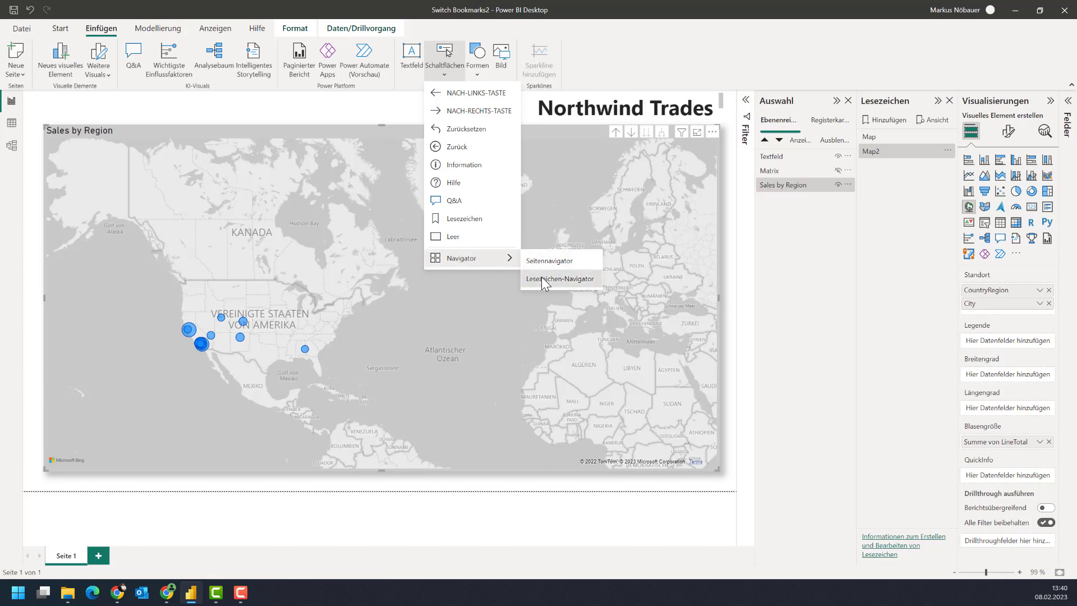
left_click(559, 278)
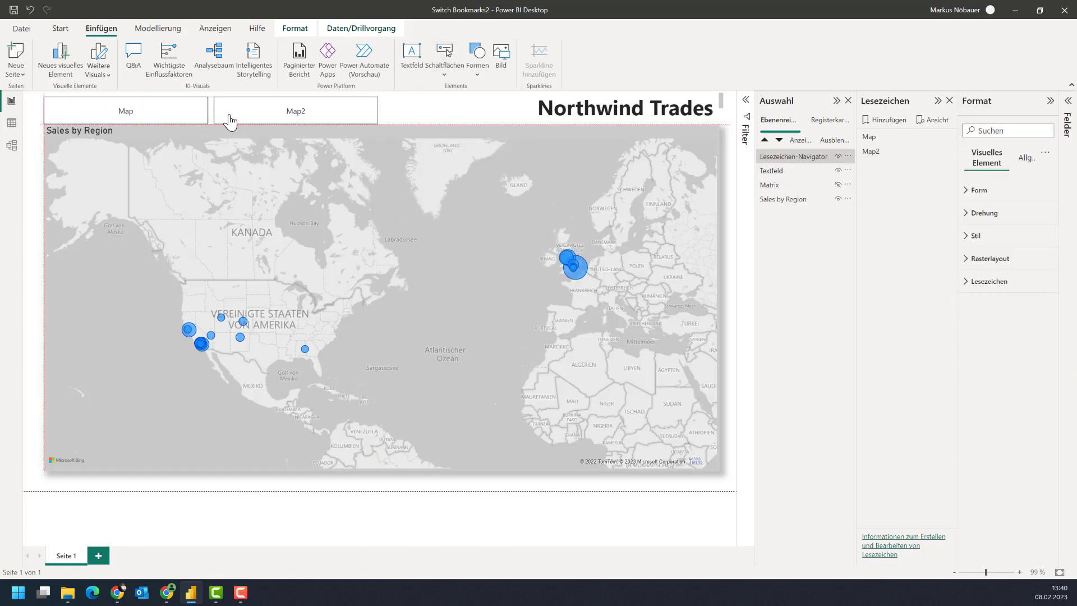
mouse_move(186, 117)
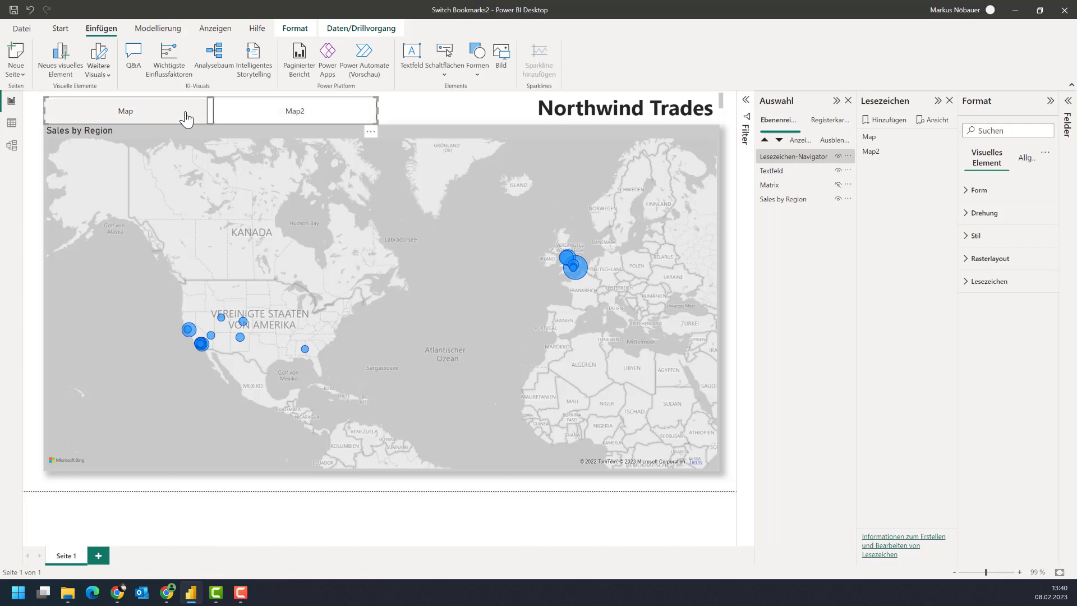
mouse_move(938, 109)
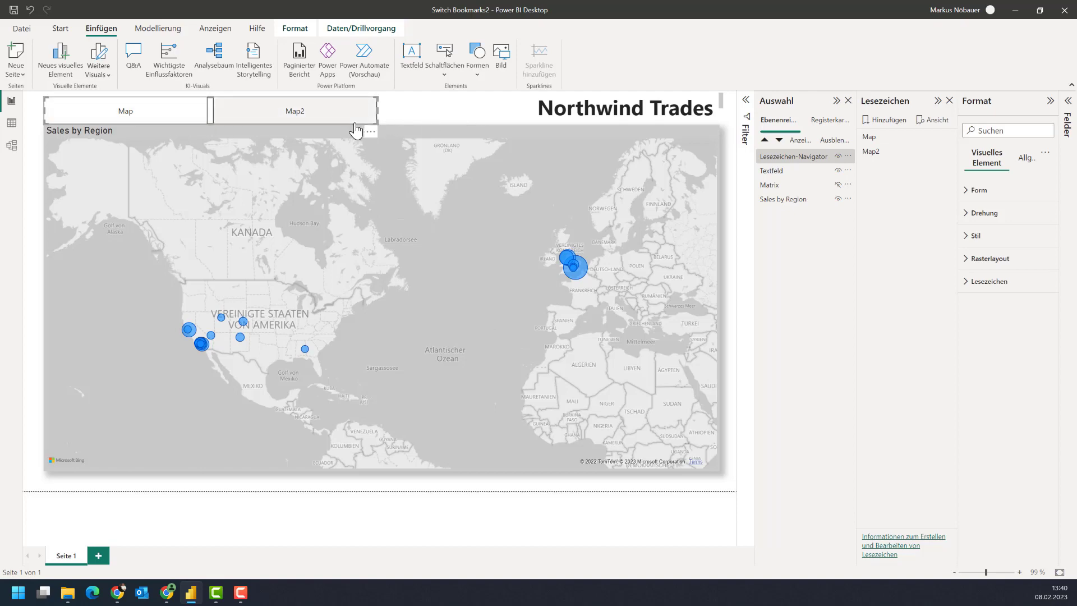
- Test the Map and Map2 navigator buttons, toggling between the sales matrix and map
left_click(125, 110)
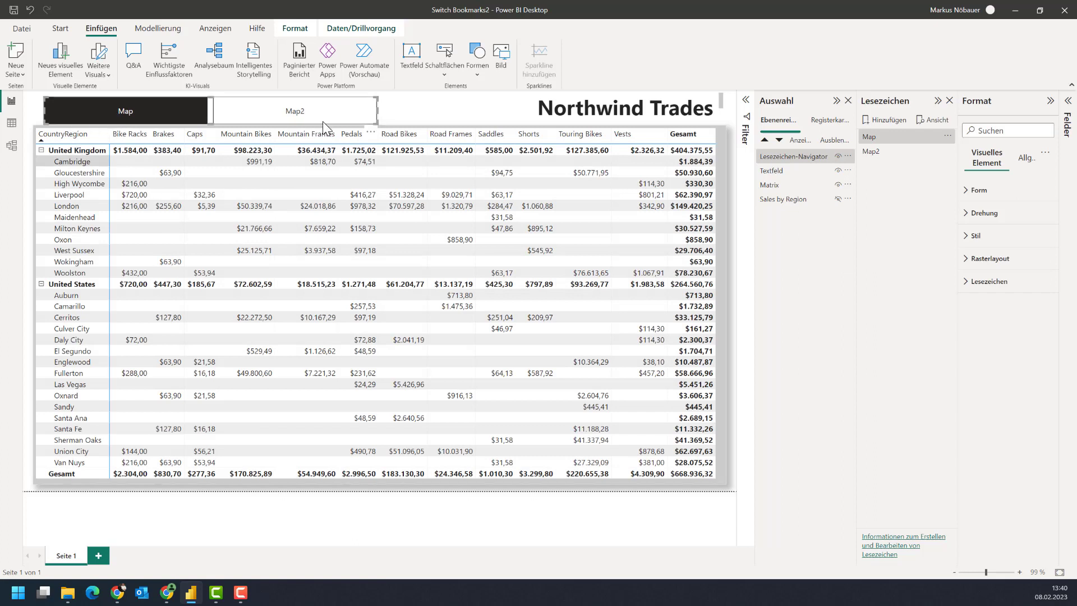
left_click(293, 110)
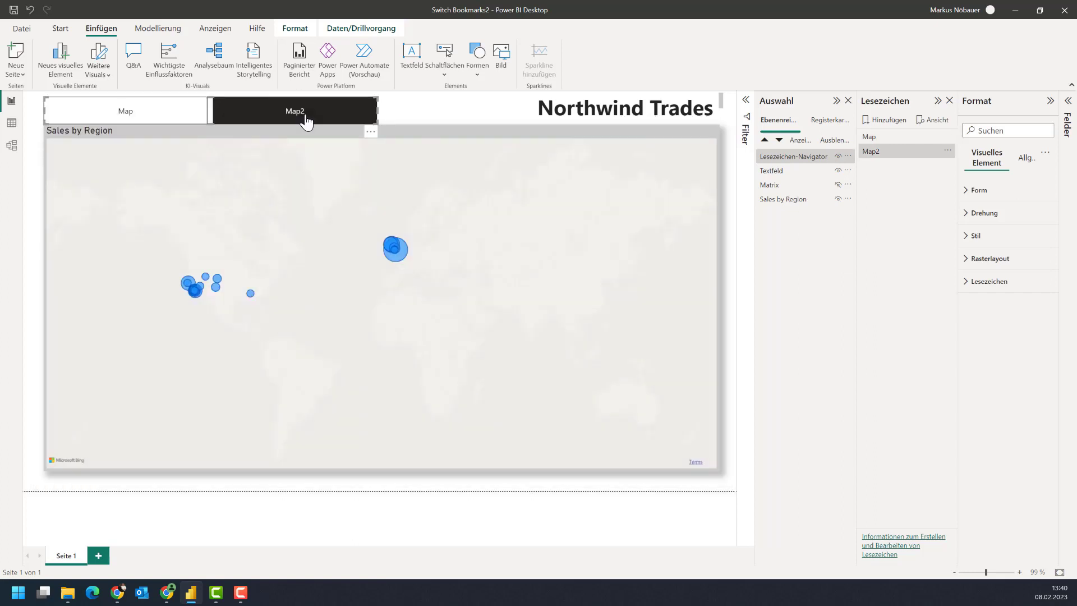
left_click(294, 110)
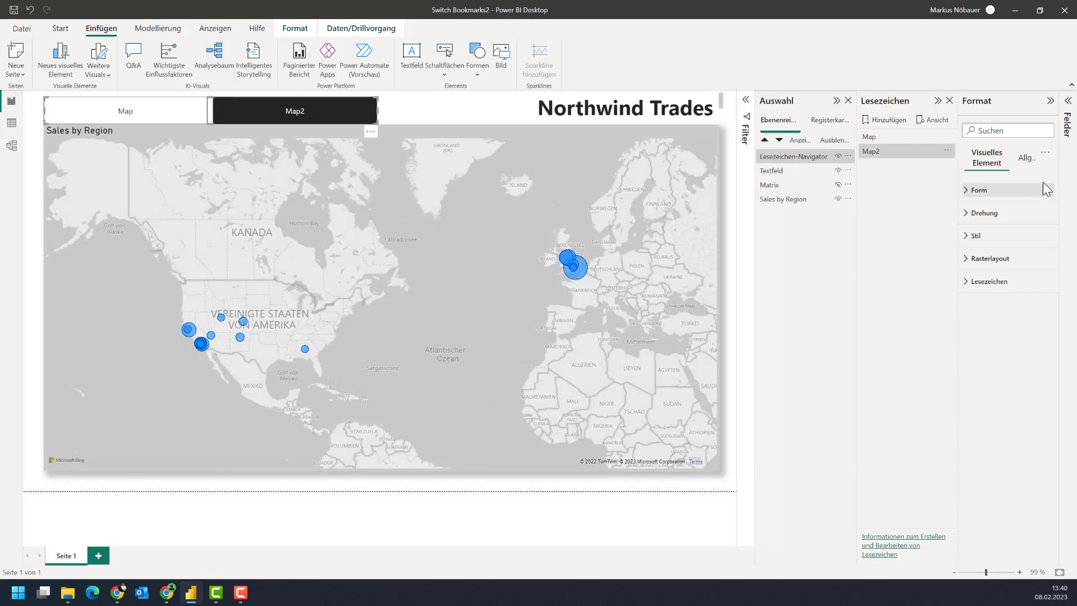
left_click(946, 150)
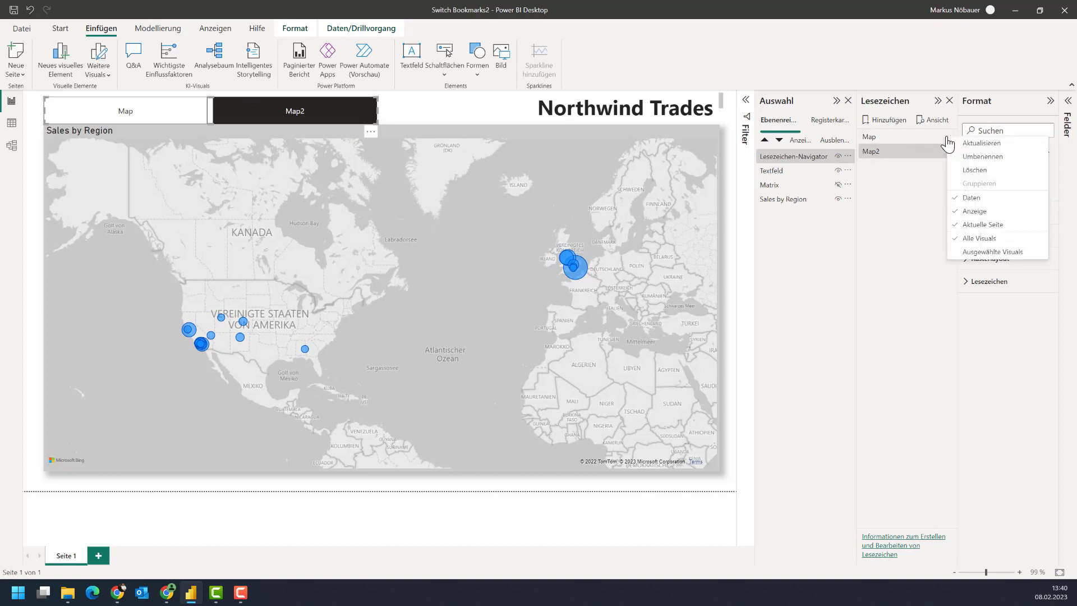
- Rename bookmarks Map to 'Matrix View' and Map2 to 'Map View', then show Matrix View
left_click(982, 156)
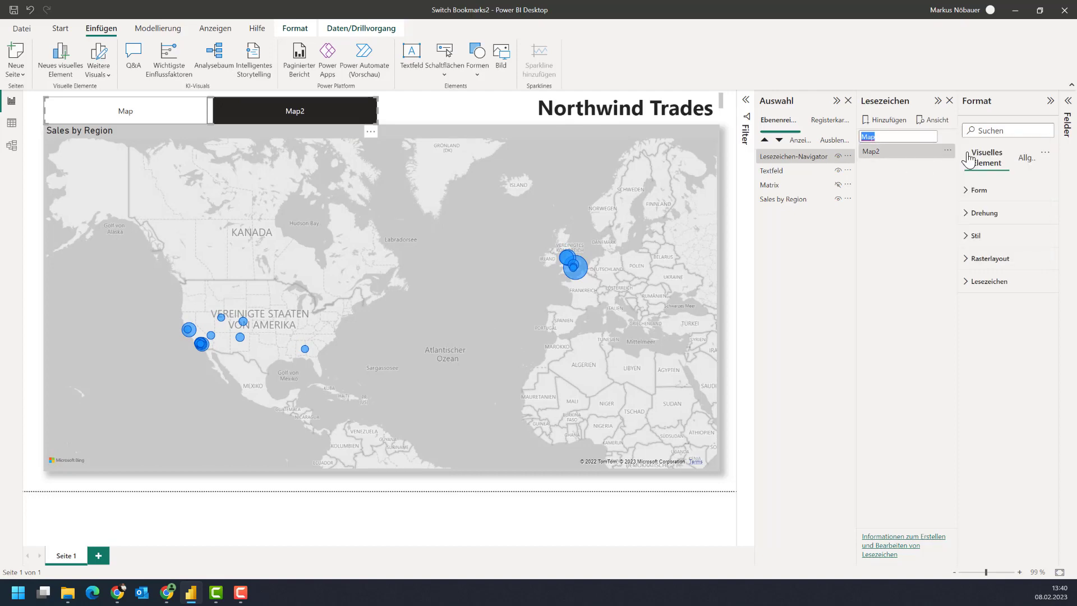
type("Matrix View")
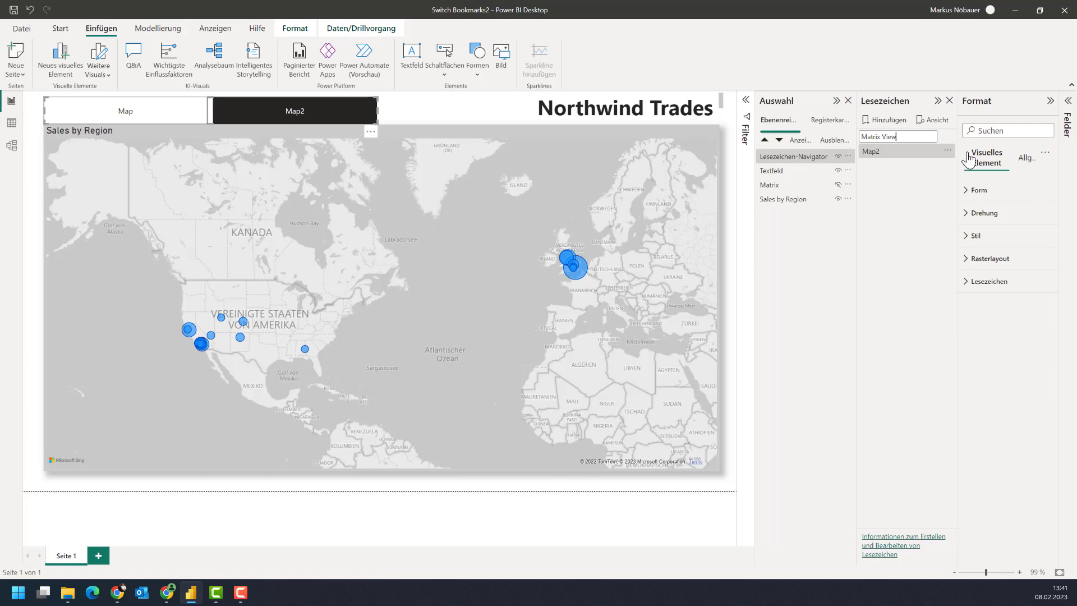
left_click(946, 151)
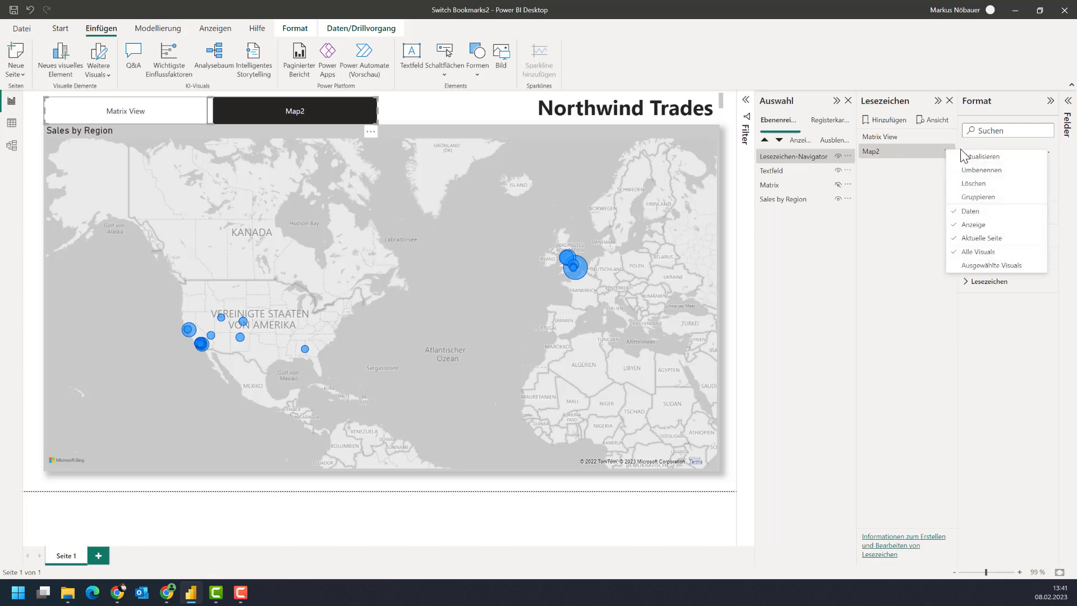
left_click(981, 169)
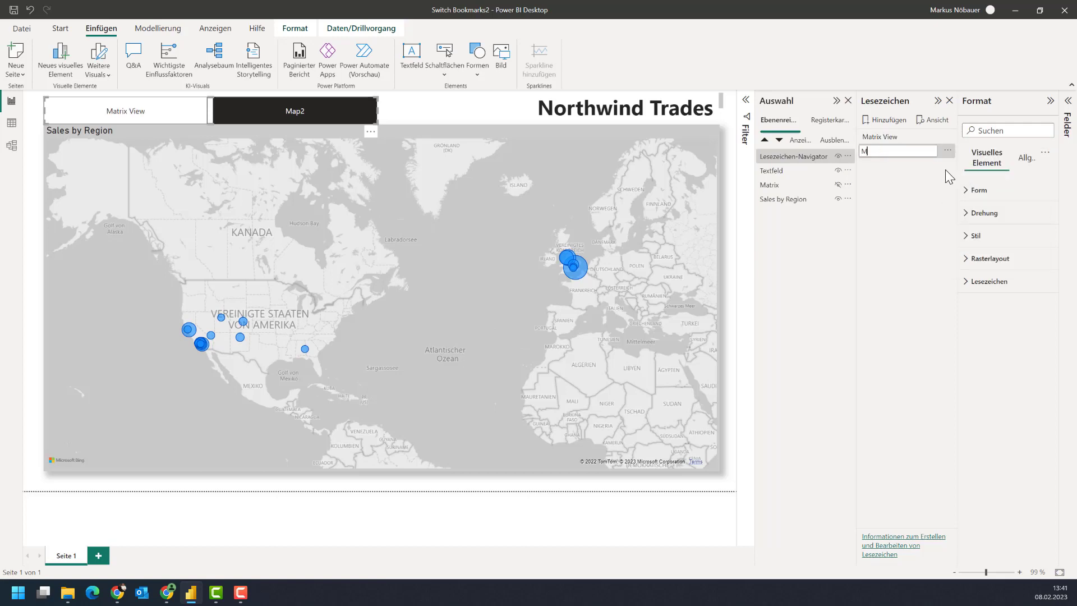
type("Map View")
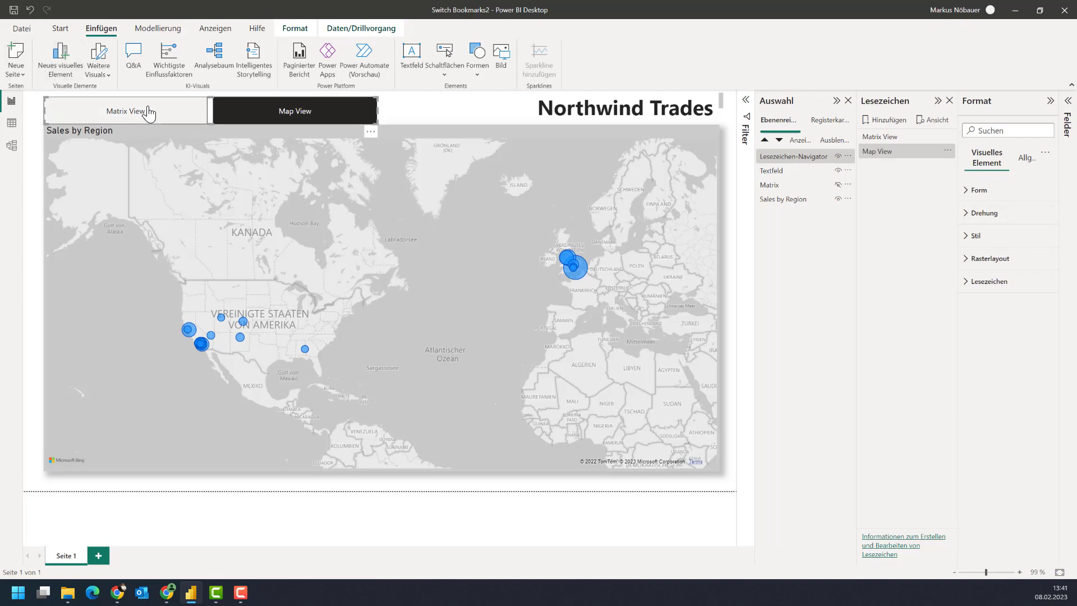
left_click(126, 111)
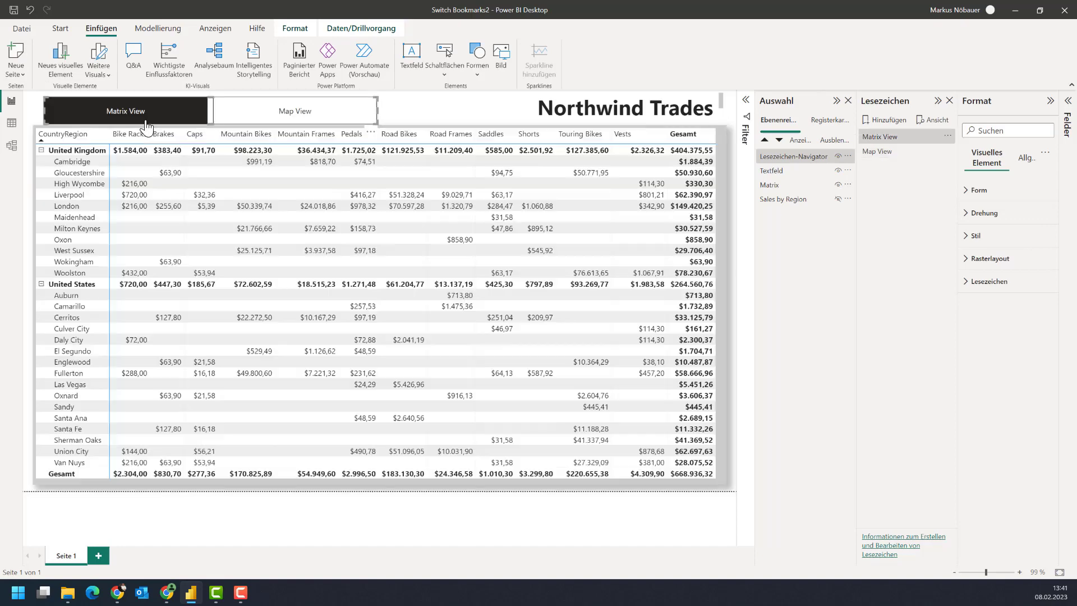
mouse_move(431, 114)
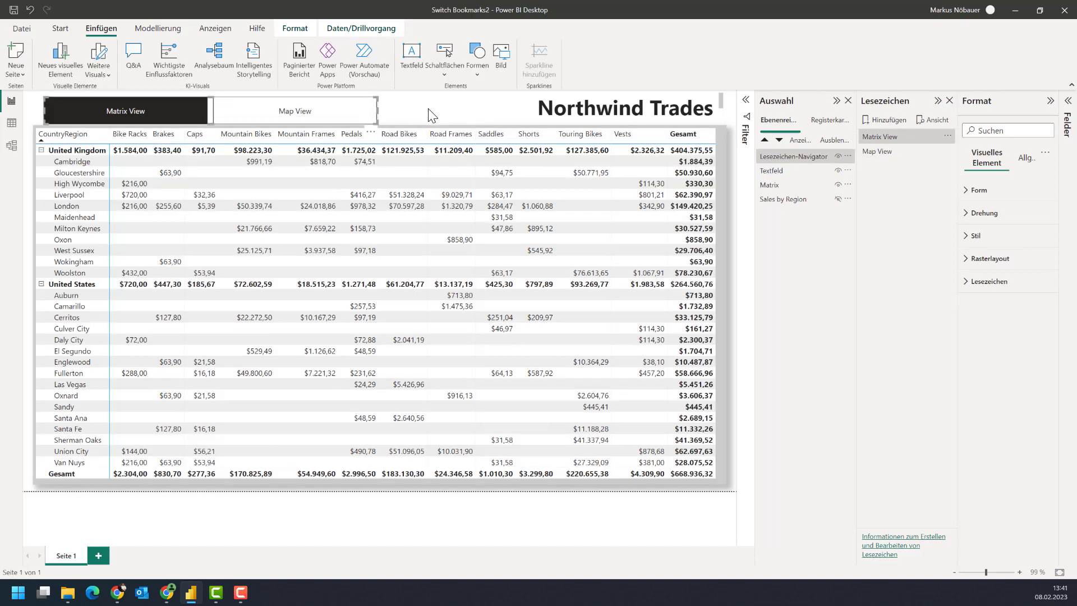